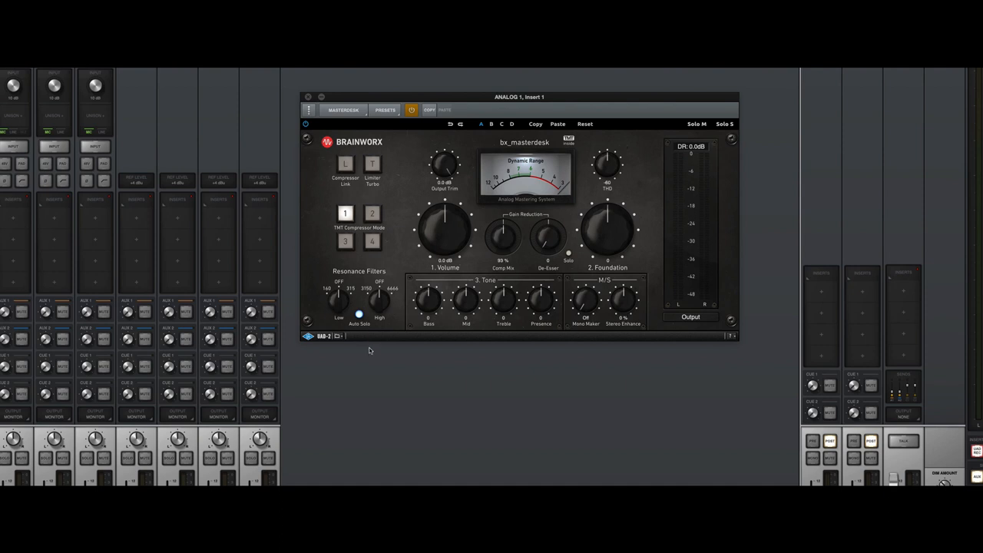
mouse_move(338, 315)
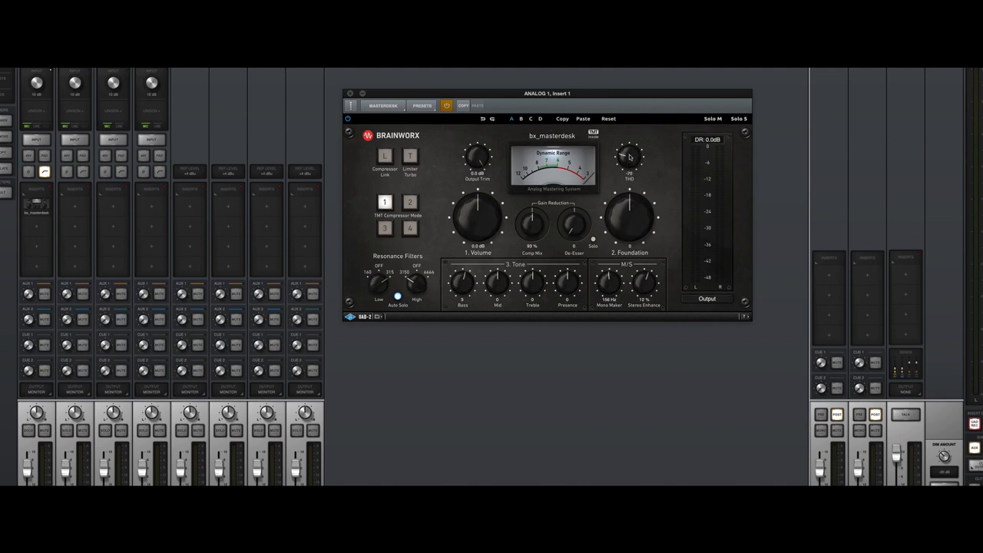
Dial in the THD knob on bx_masterdesk to set the harmonic distortion amount
drag(630, 158, 630, 165)
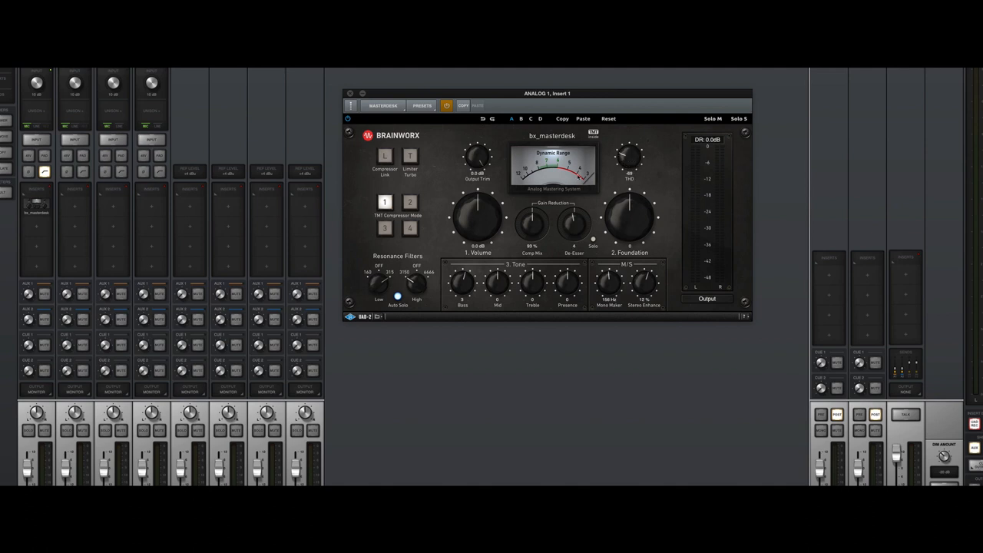